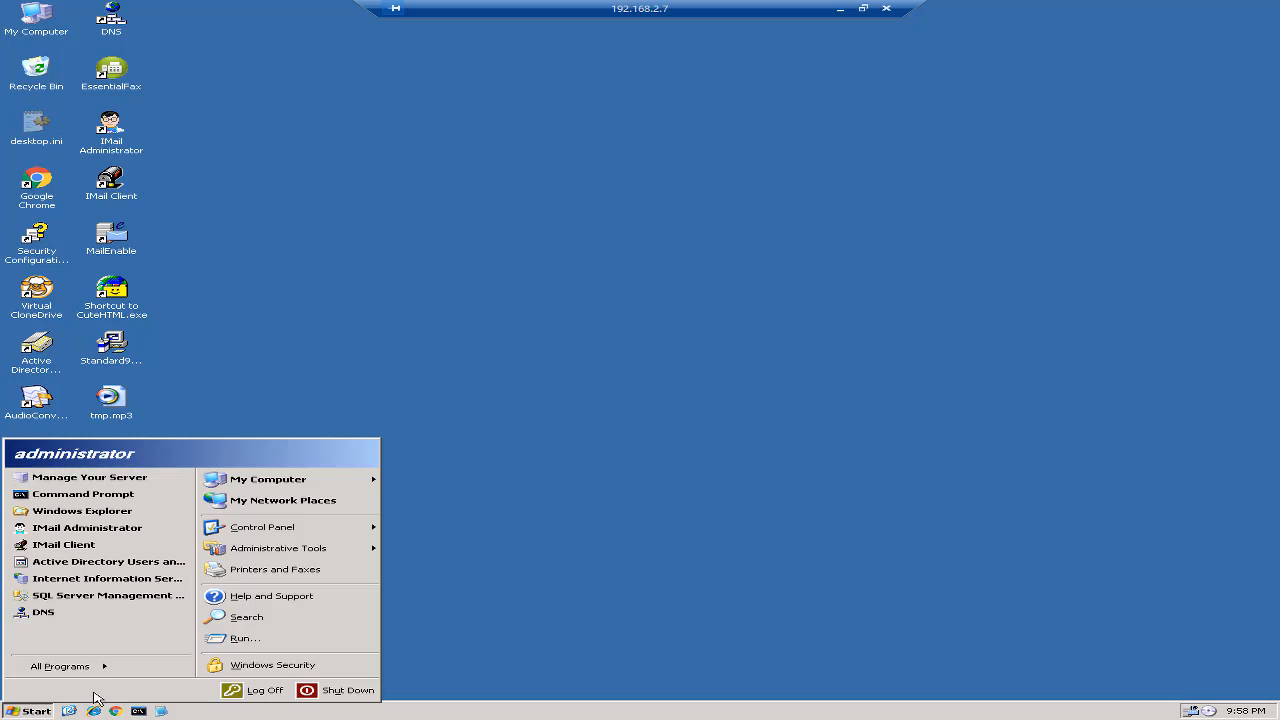
pyautogui.moveTo(290, 548)
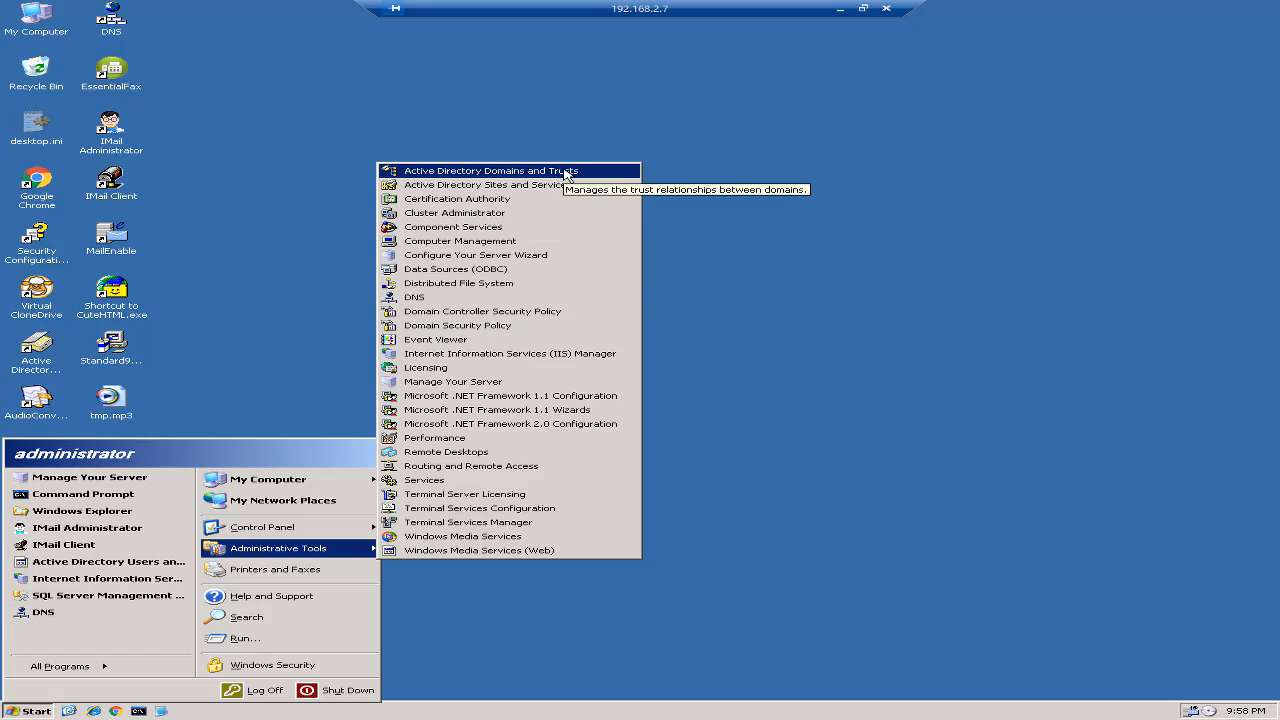
# - Launch Active Directory Domains and Trusts from the Start menu's Administrative Tools
pyautogui.click(492, 170)
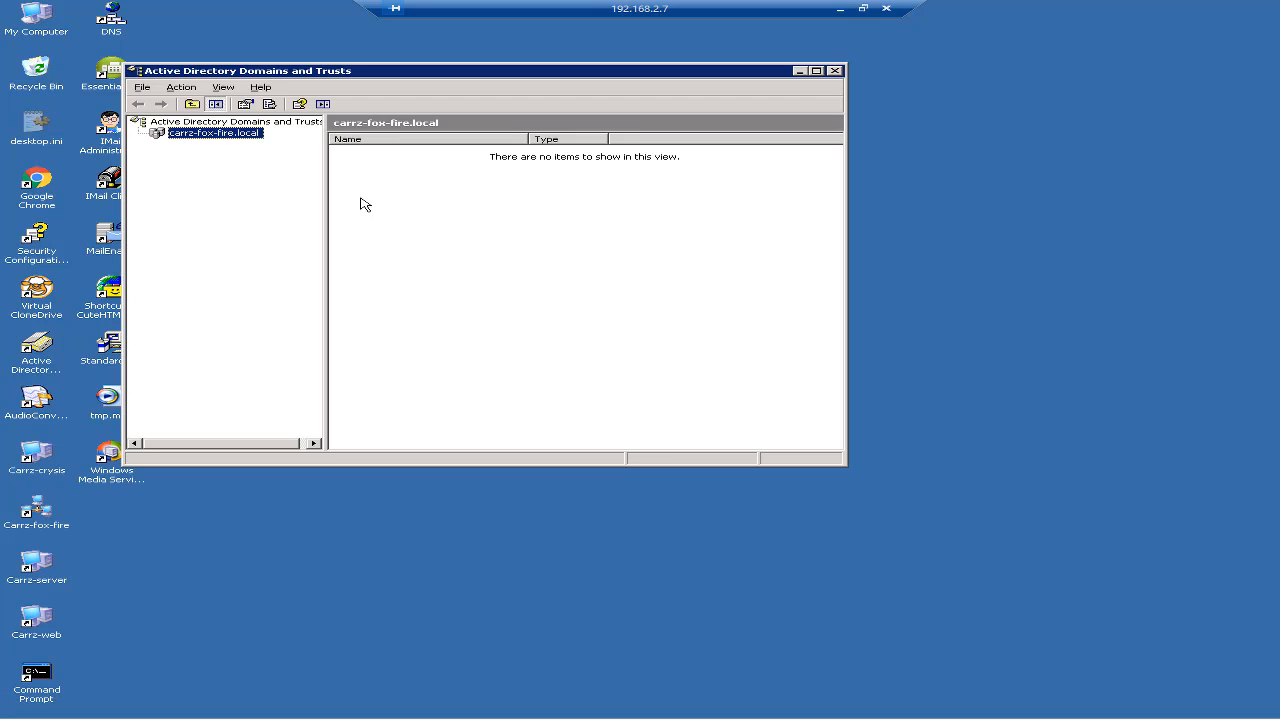
# - Raise carrz-fox-fire.local from Windows 2000 mixed to Windows Server 2003, accepting the irreversible change
pyautogui.rightClick(212, 132)
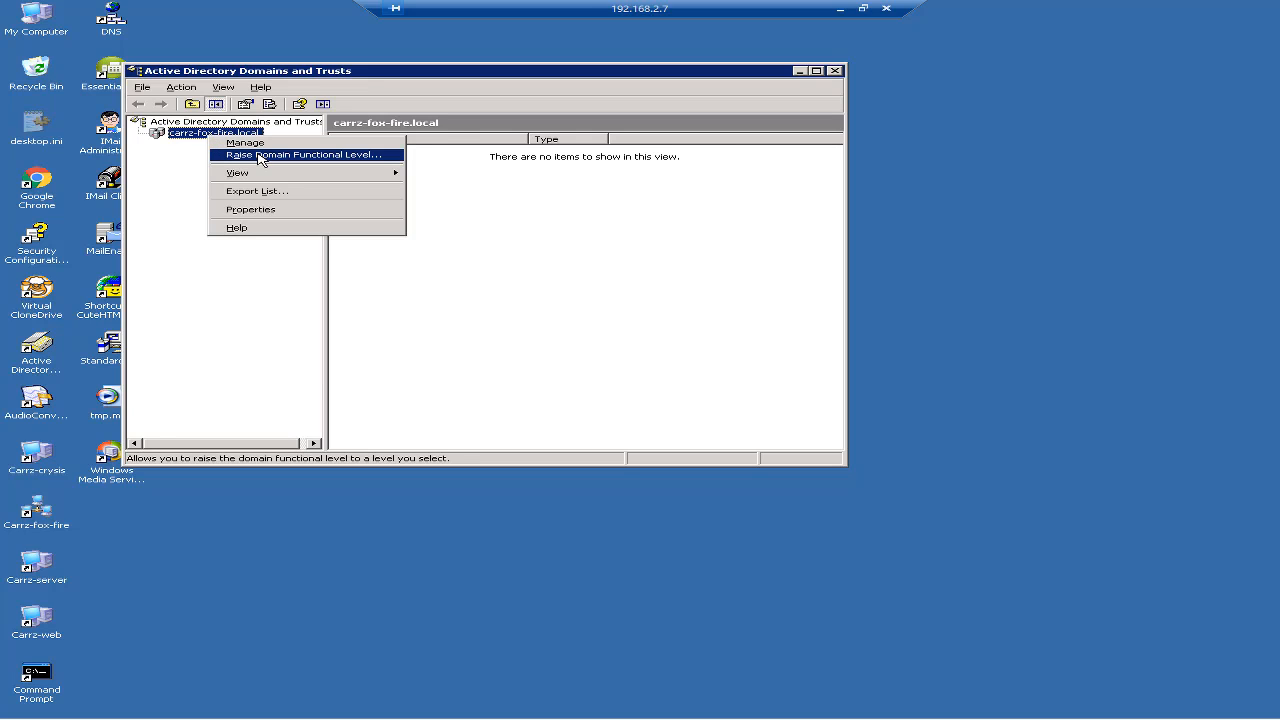
pyautogui.click(304, 154)
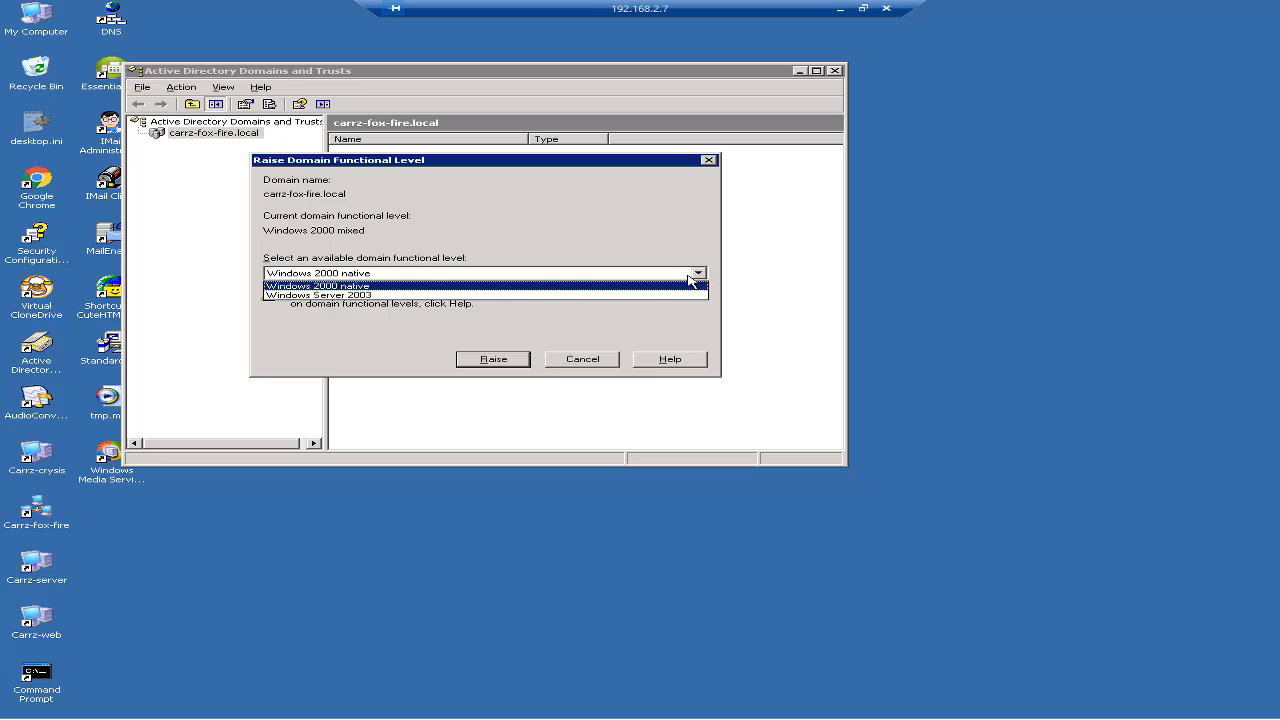
pyautogui.click(316, 294)
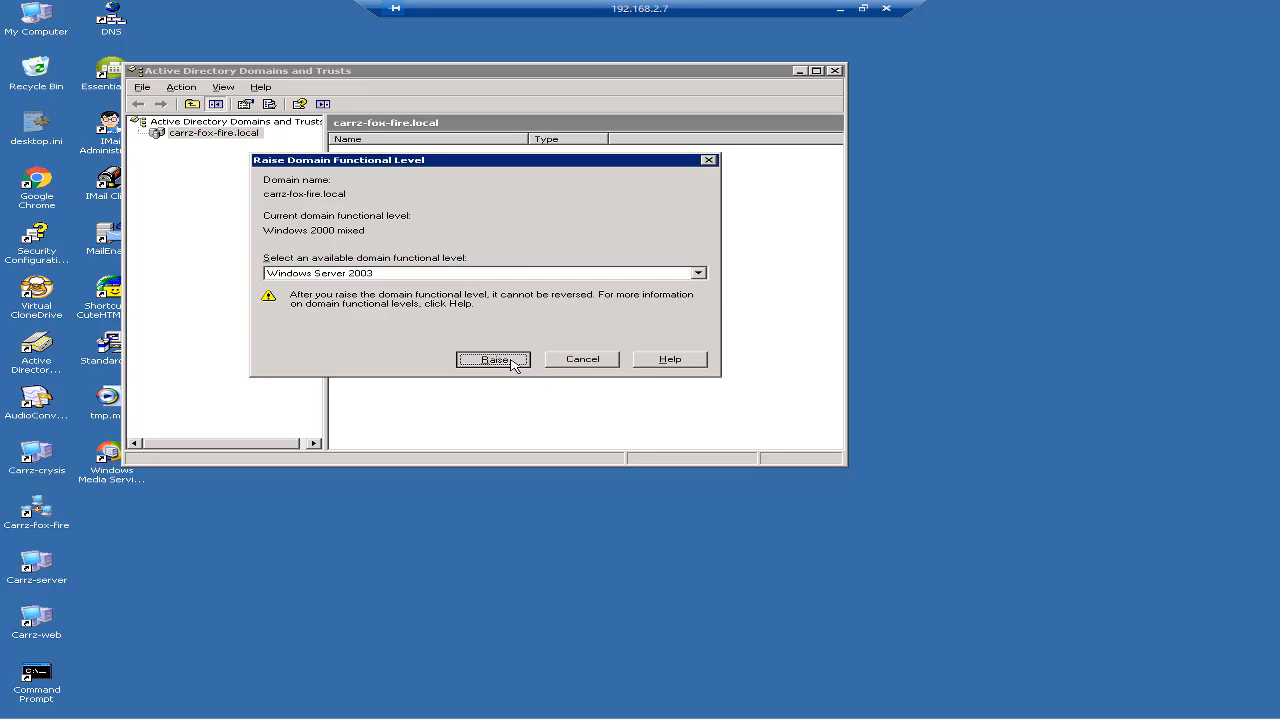
pyautogui.click(492, 360)
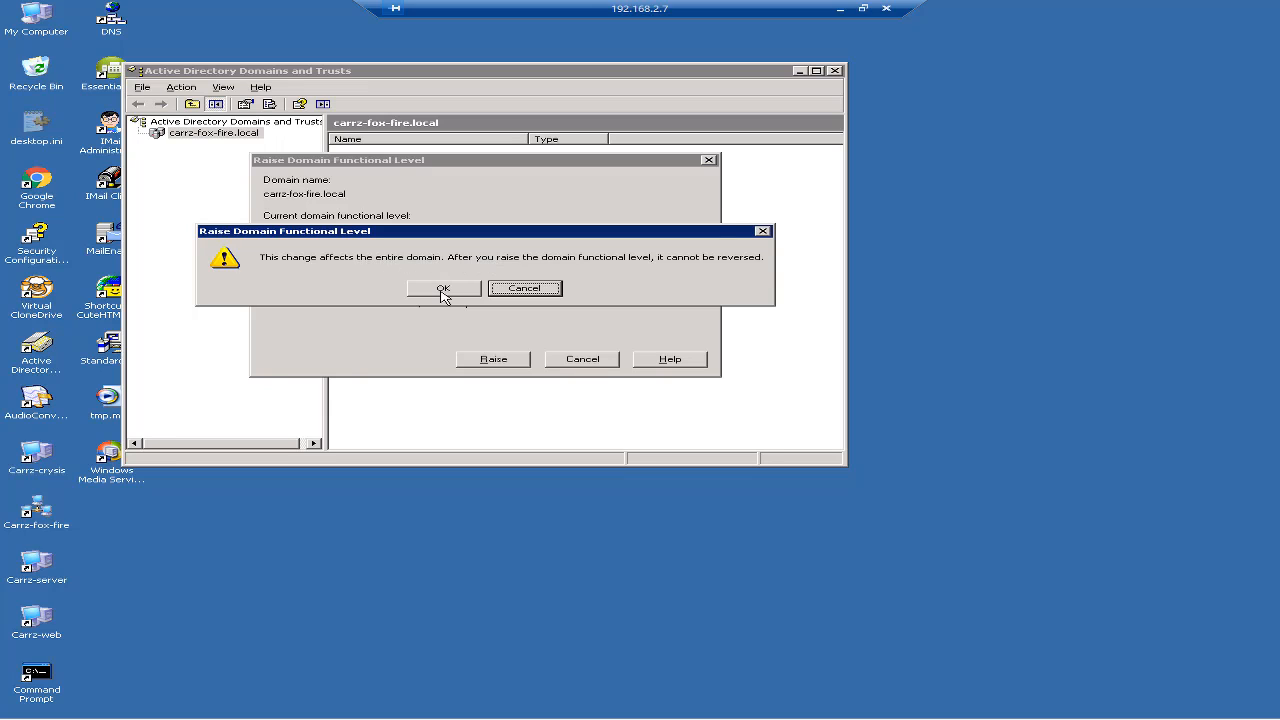
pyautogui.click(444, 288)
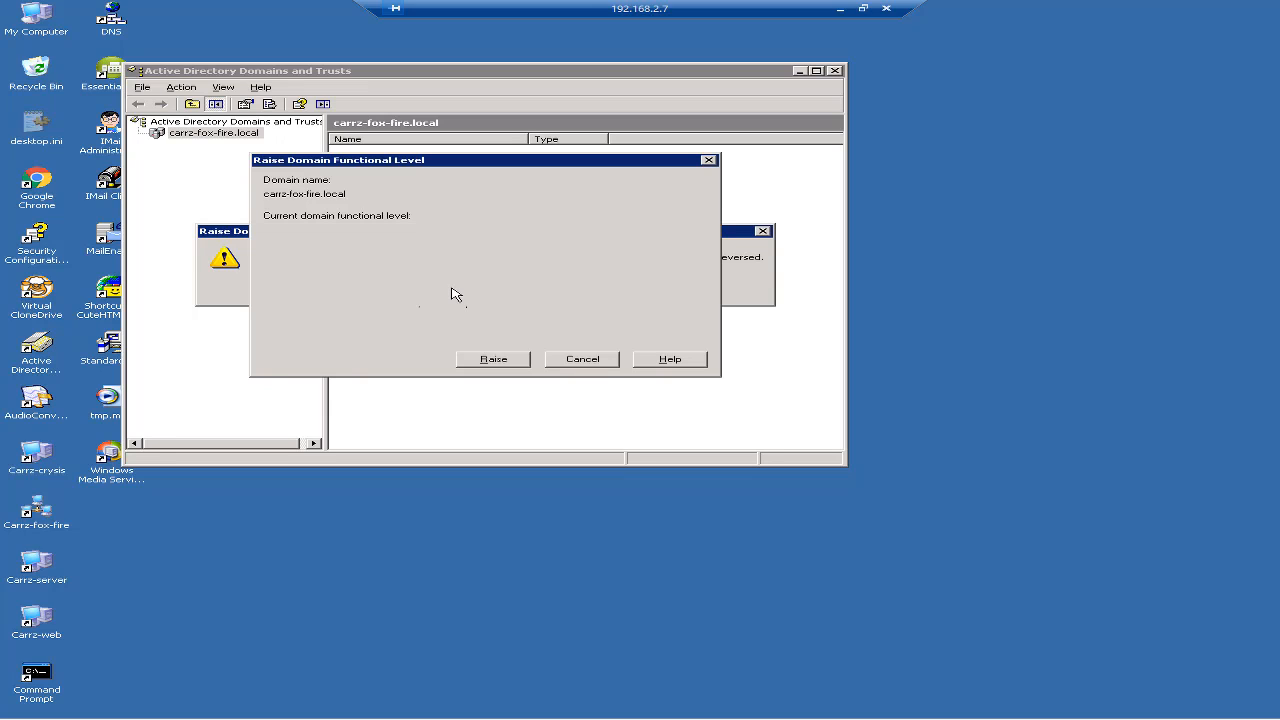
pyautogui.click(492, 358)
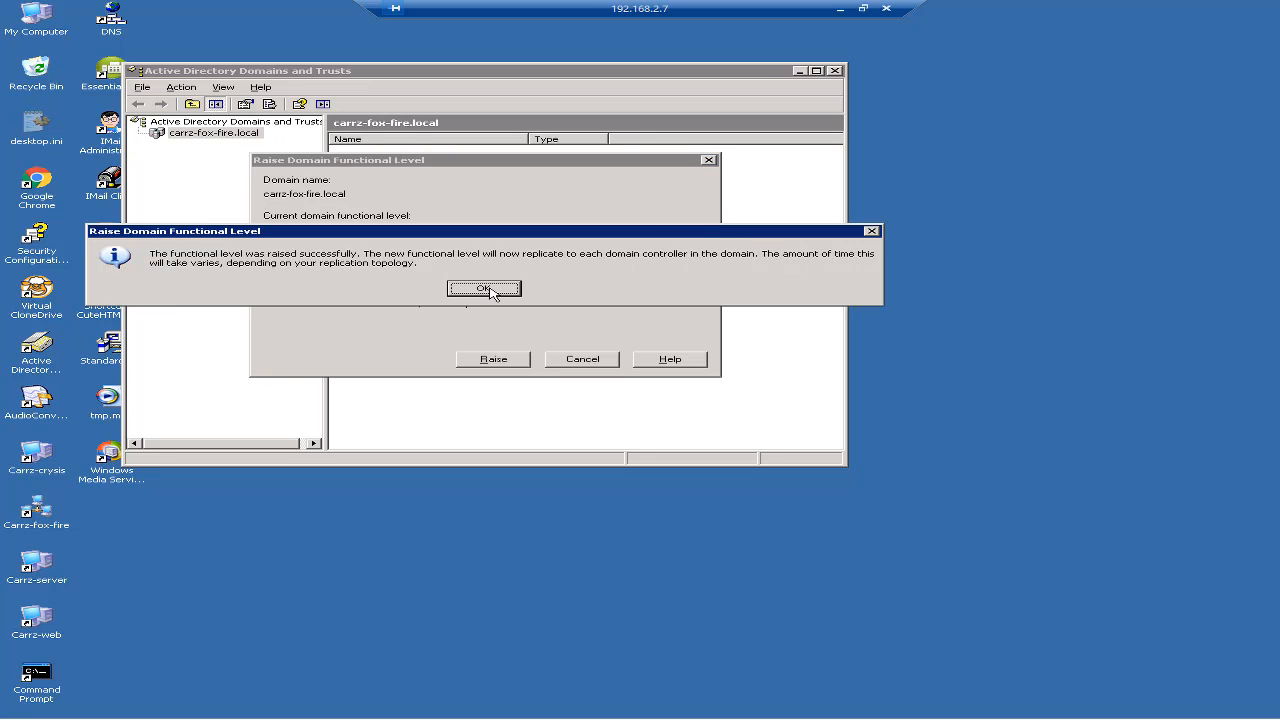
# - Raise the forest functional level to Windows Server 2003
pyautogui.click(484, 288)
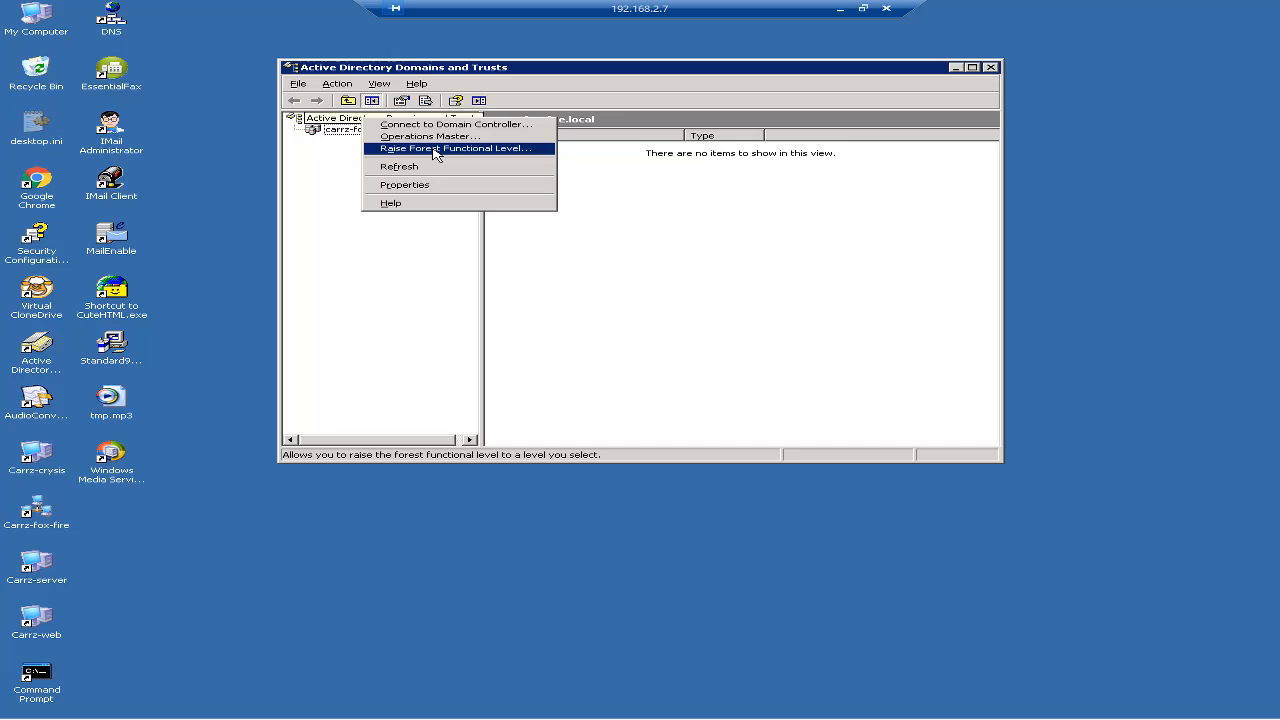
pyautogui.click(456, 148)
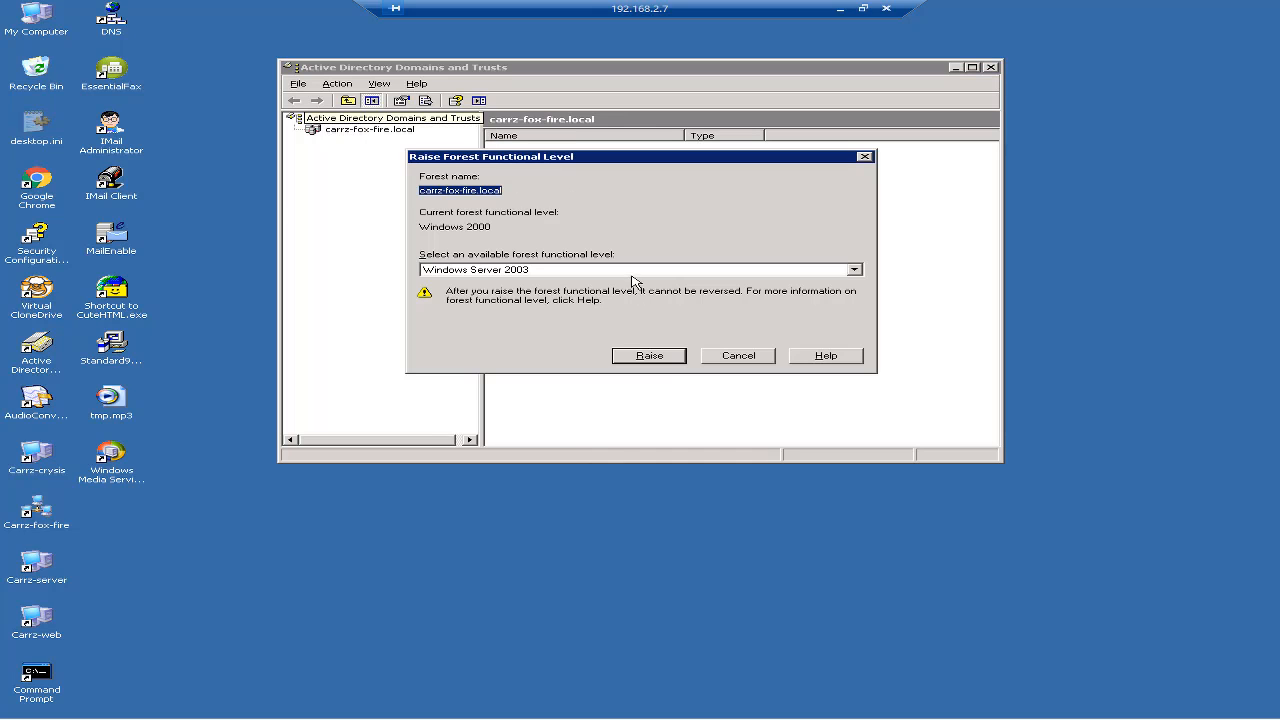
pyautogui.moveTo(452, 236)
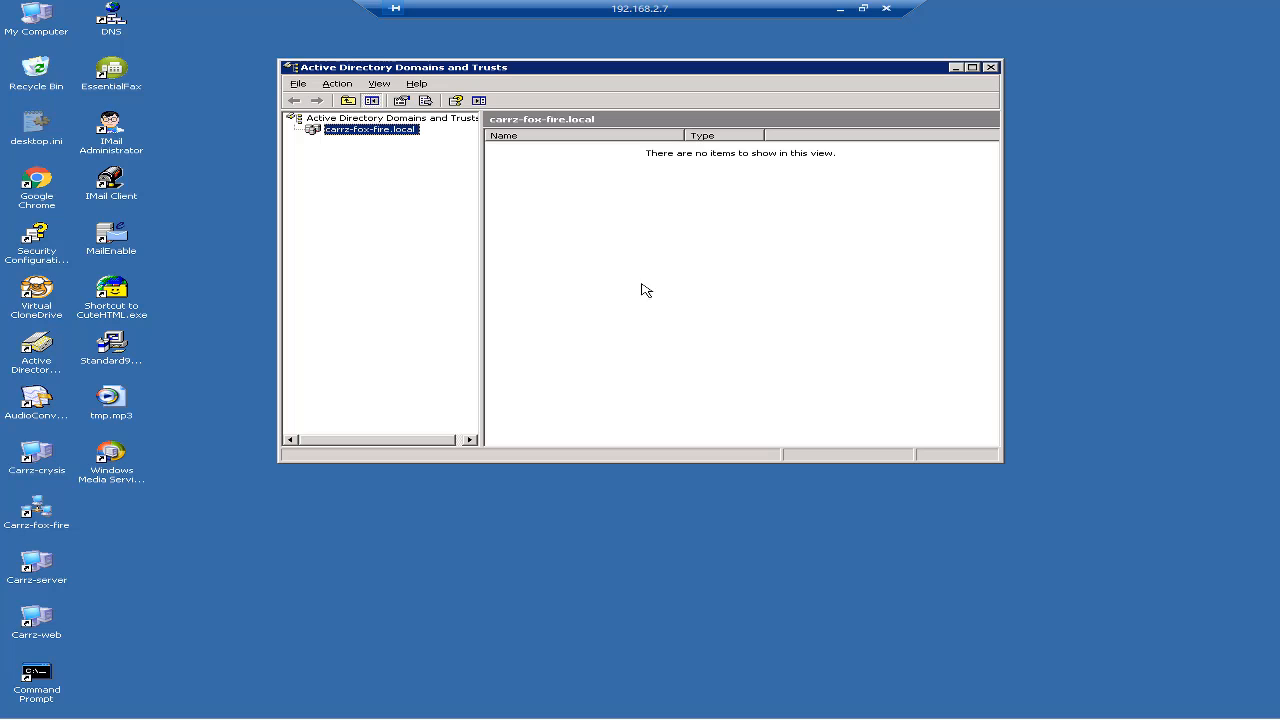
# - Check carrz-fox-fire.local's Properties to confirm domain and forest levels read Windows Server 2003
pyautogui.rightClick(370, 128)
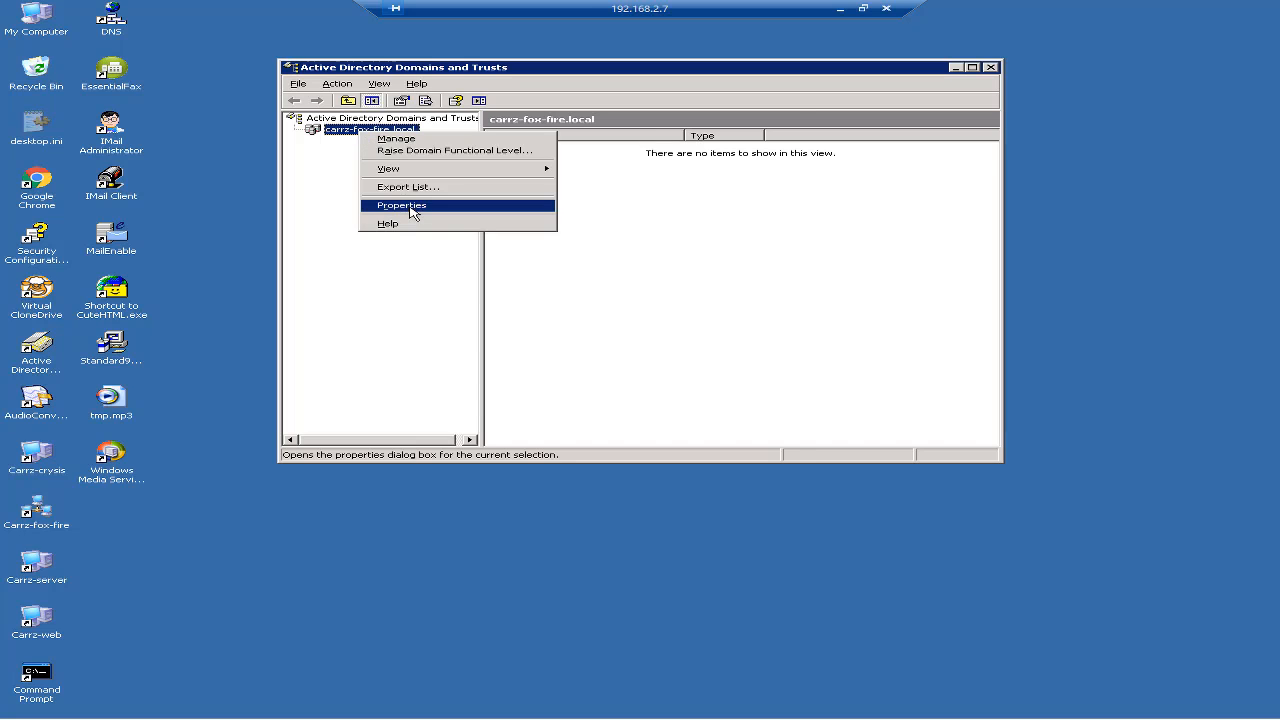
pyautogui.click(400, 204)
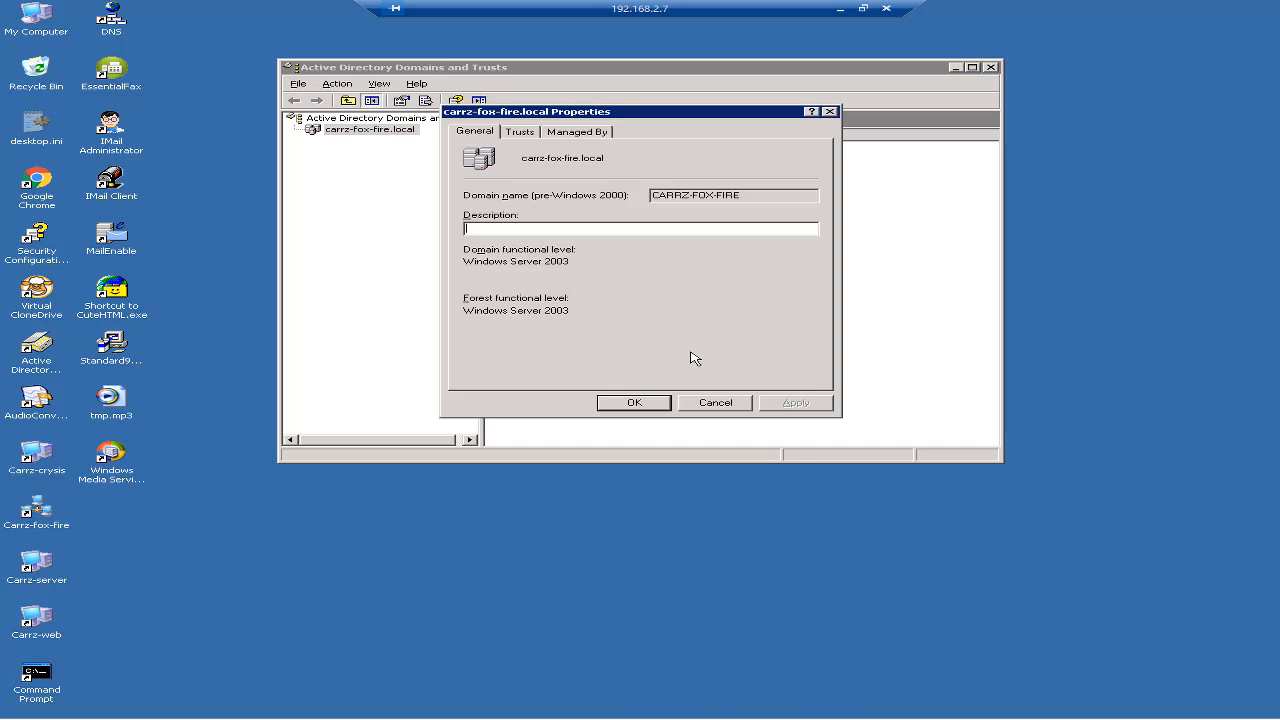
pyautogui.click(714, 402)
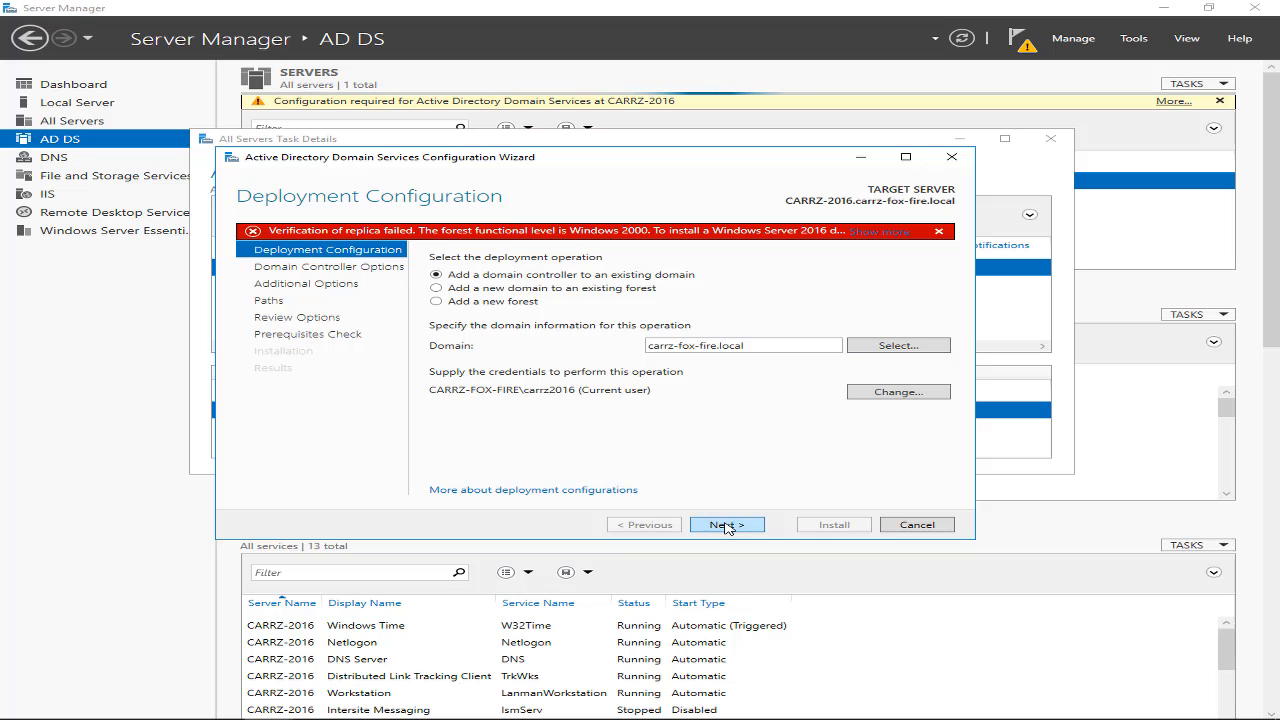
# - Advance the AD DS wizard past Deployment Configuration to Domain Controller Options
pyautogui.click(728, 524)
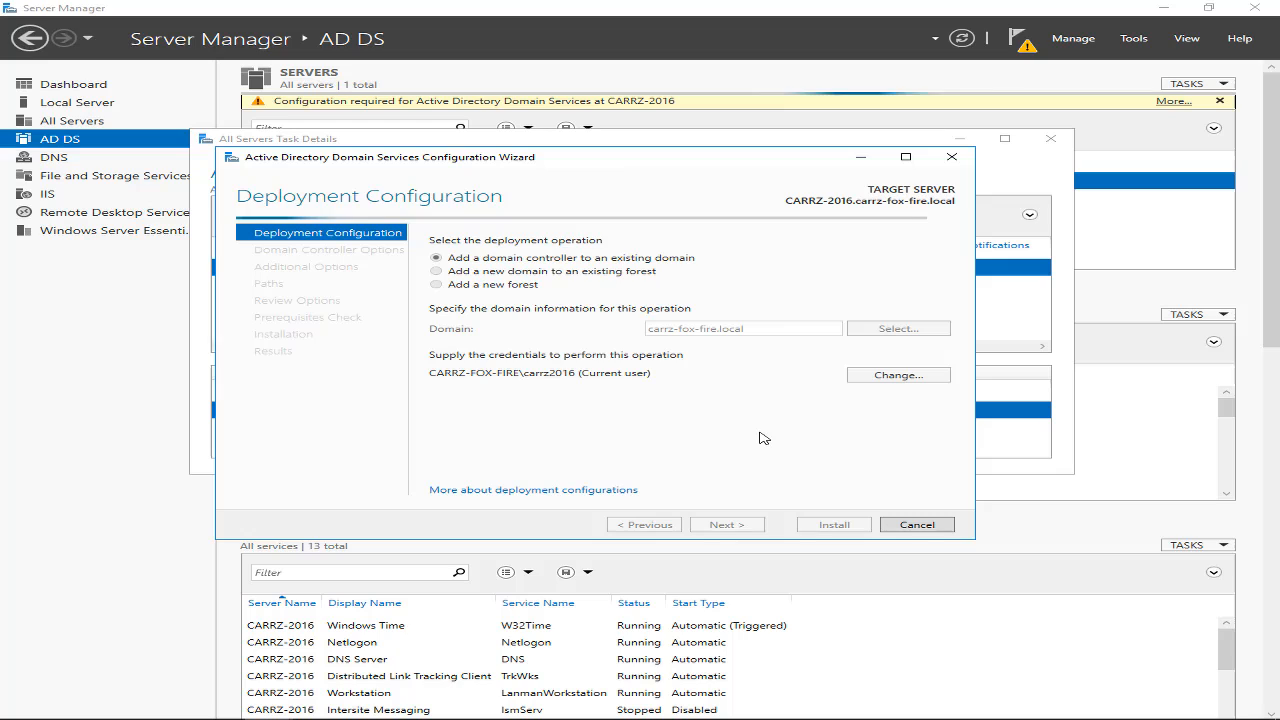
pyautogui.click(728, 524)
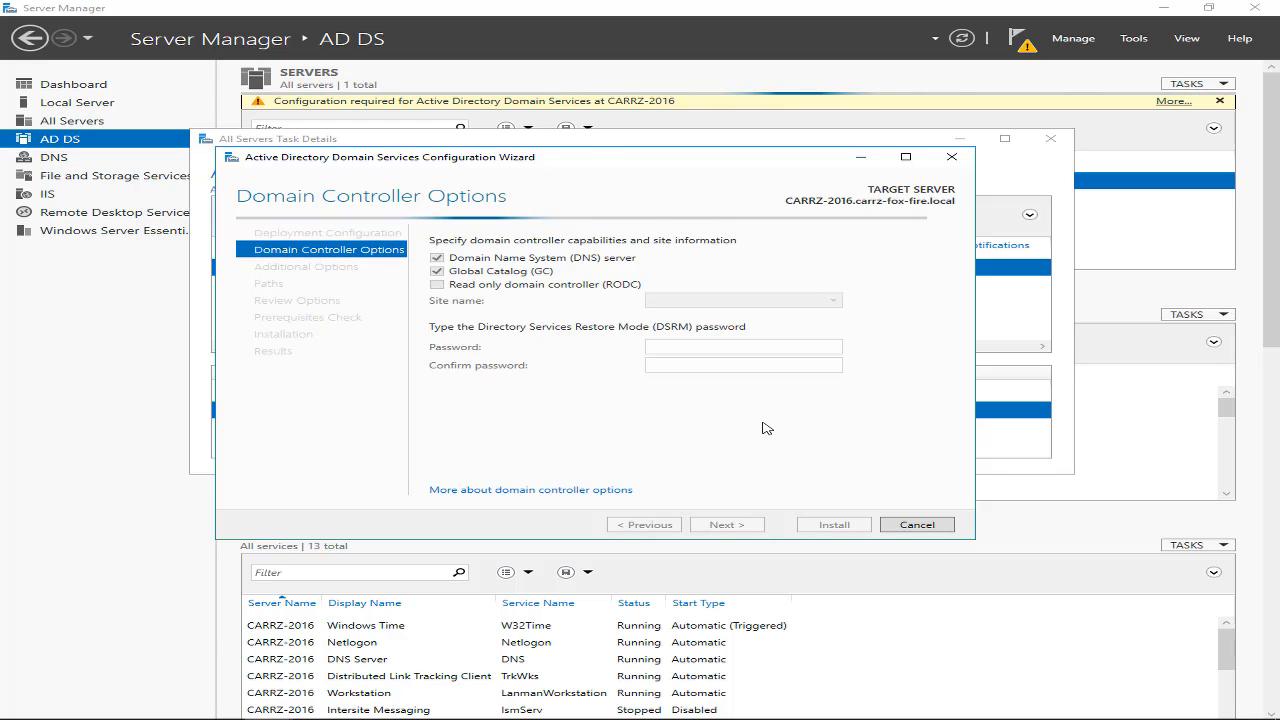